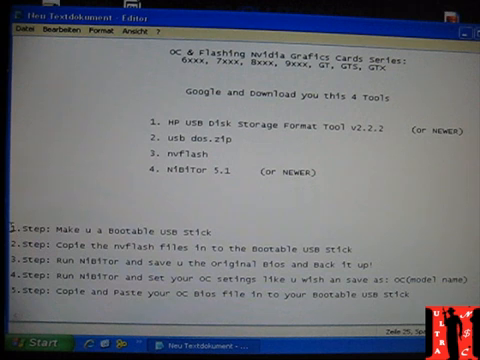
# Close the Notepad flashing guide so the Windows desktop is showing.
pyautogui.doubleClick(110, 216)
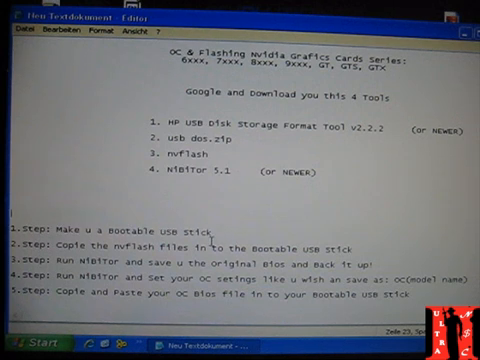
pyautogui.doubleClick(180, 234)
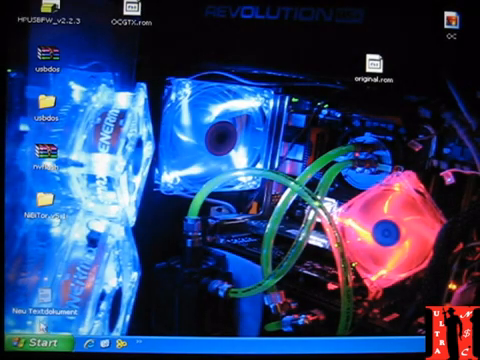
# From My Computer, open the data drive and go into its Programme folder.
pyautogui.click(28, 336)
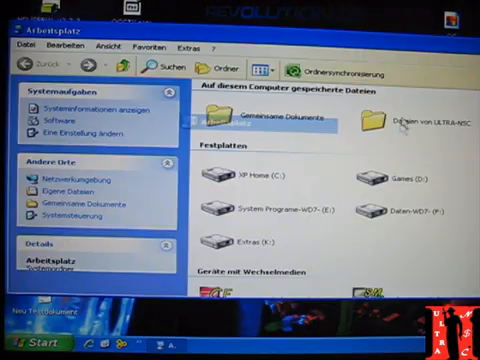
pyautogui.click(240, 178)
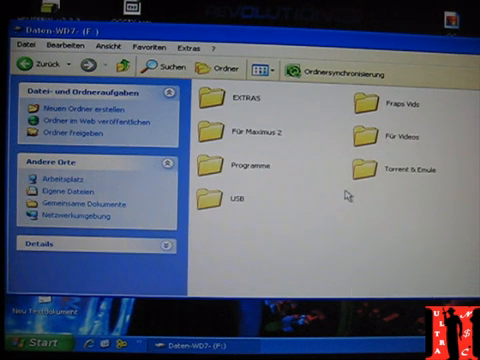
pyautogui.moveTo(228, 170)
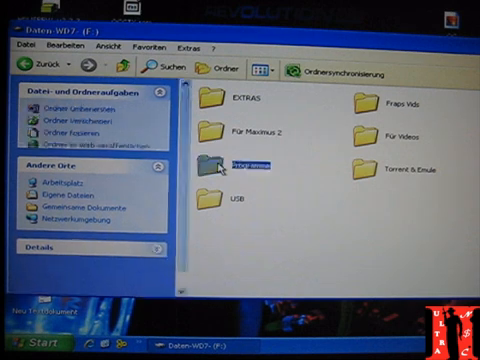
pyautogui.doubleClick(236, 158)
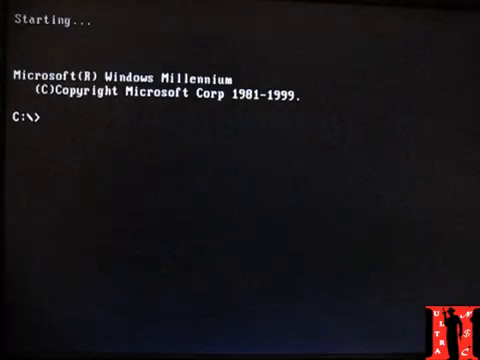
# Run nvflash on the OCGTX ROM file to reach the GTX 285 firmware update prompt.
pyautogui.write('n')
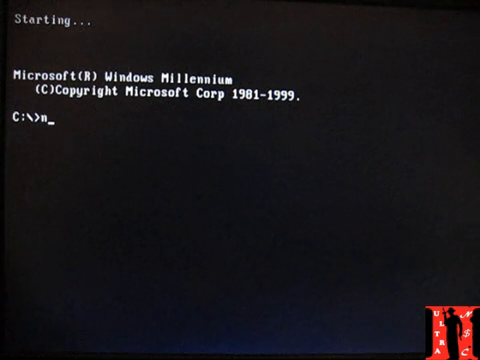
pyautogui.write('v')
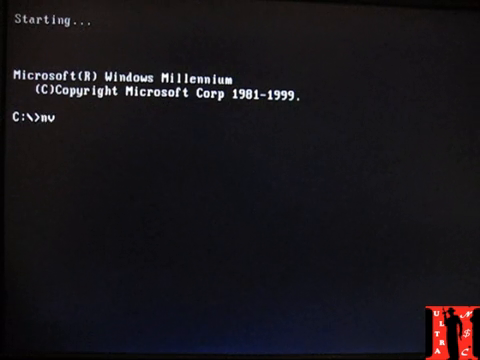
pyautogui.write('flash')
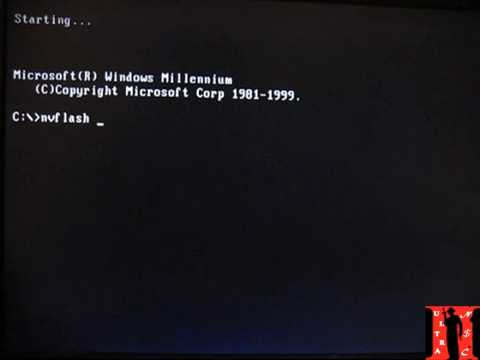
pyautogui.write('OCT')
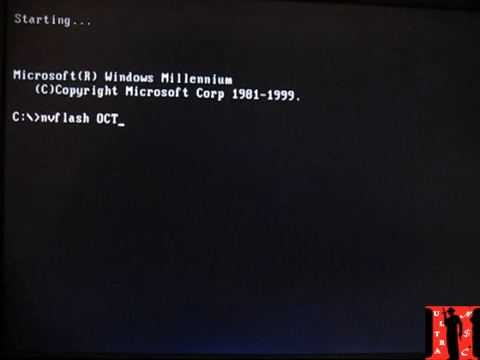
pyautogui.write('GTX')
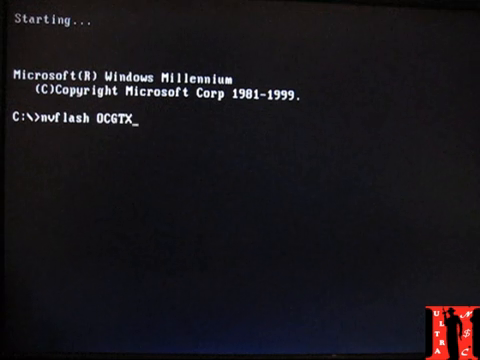
pyautogui.write('.')
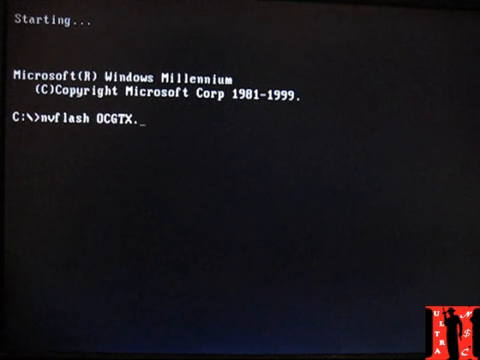
pyautogui.press('Return')
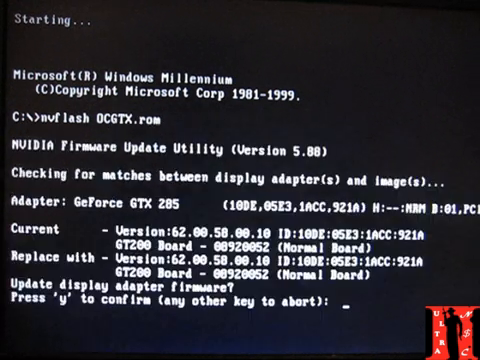
# Answer y to flash the overclocked BIOS onto the GTX 285 and reboot to Windows.
pyautogui.write('y')
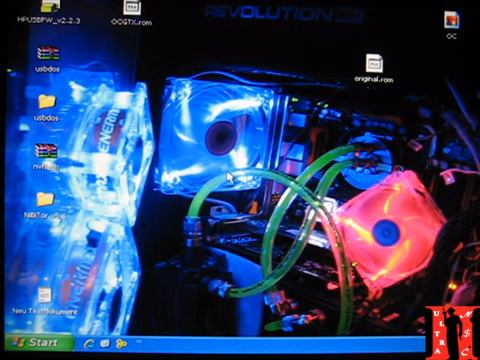
# Launch NiBiTor and bring up Tools > Read BIOS for the flashed card.
pyautogui.click(28, 338)
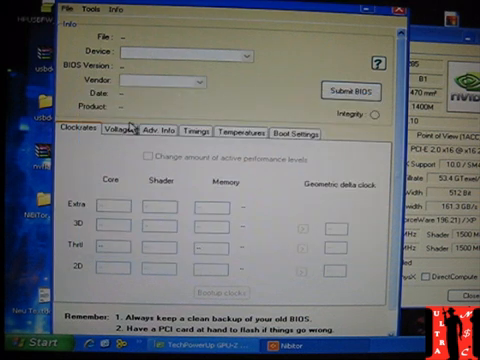
pyautogui.click(92, 12)
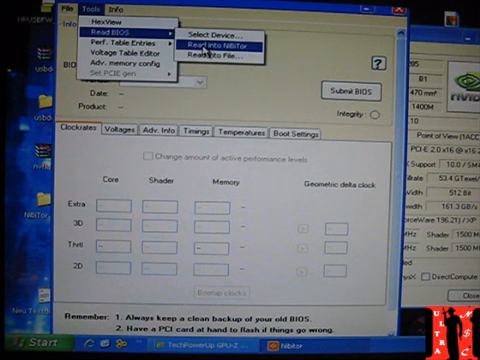